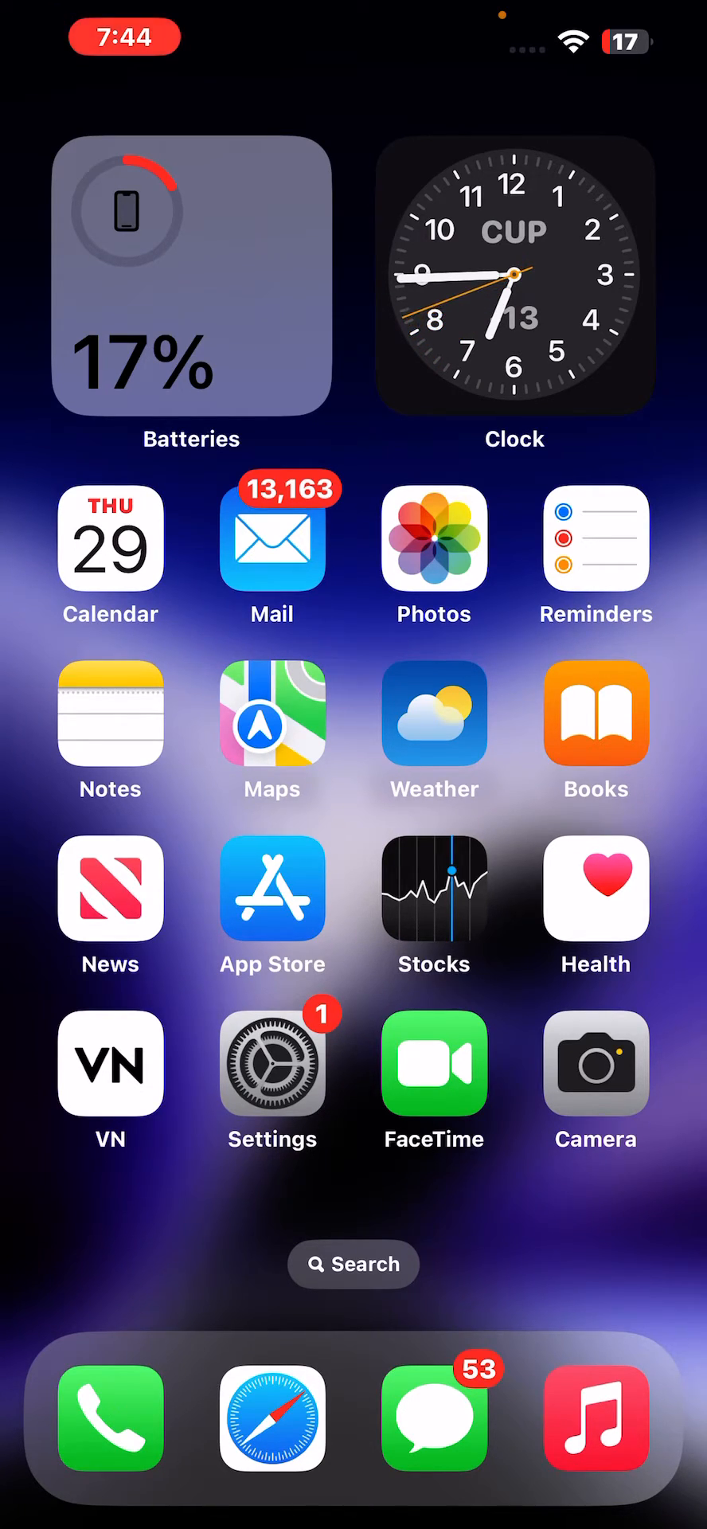
# Launch Settings and open Screen Time, showing the 3h 4m daily average.
pyautogui.click(272, 1063)
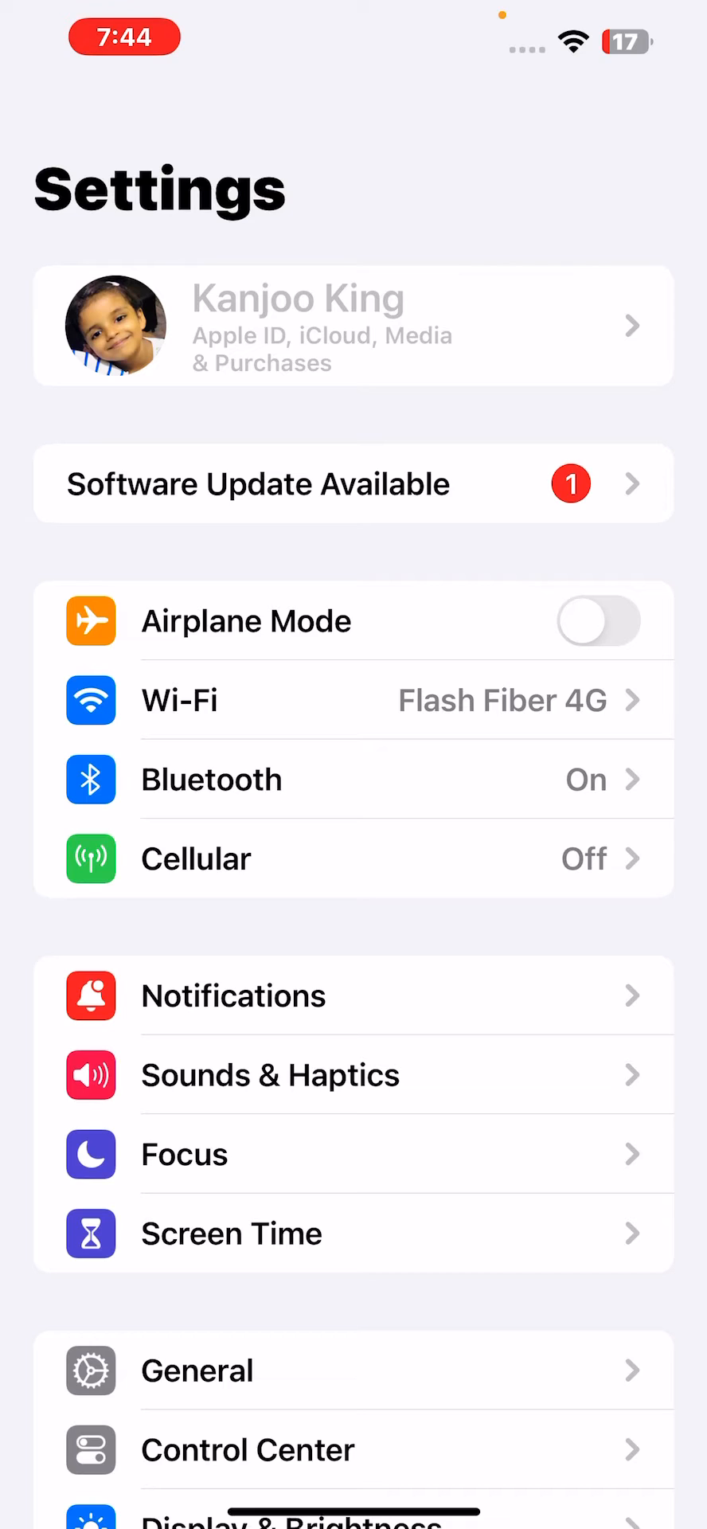
pyautogui.scroll(-3)
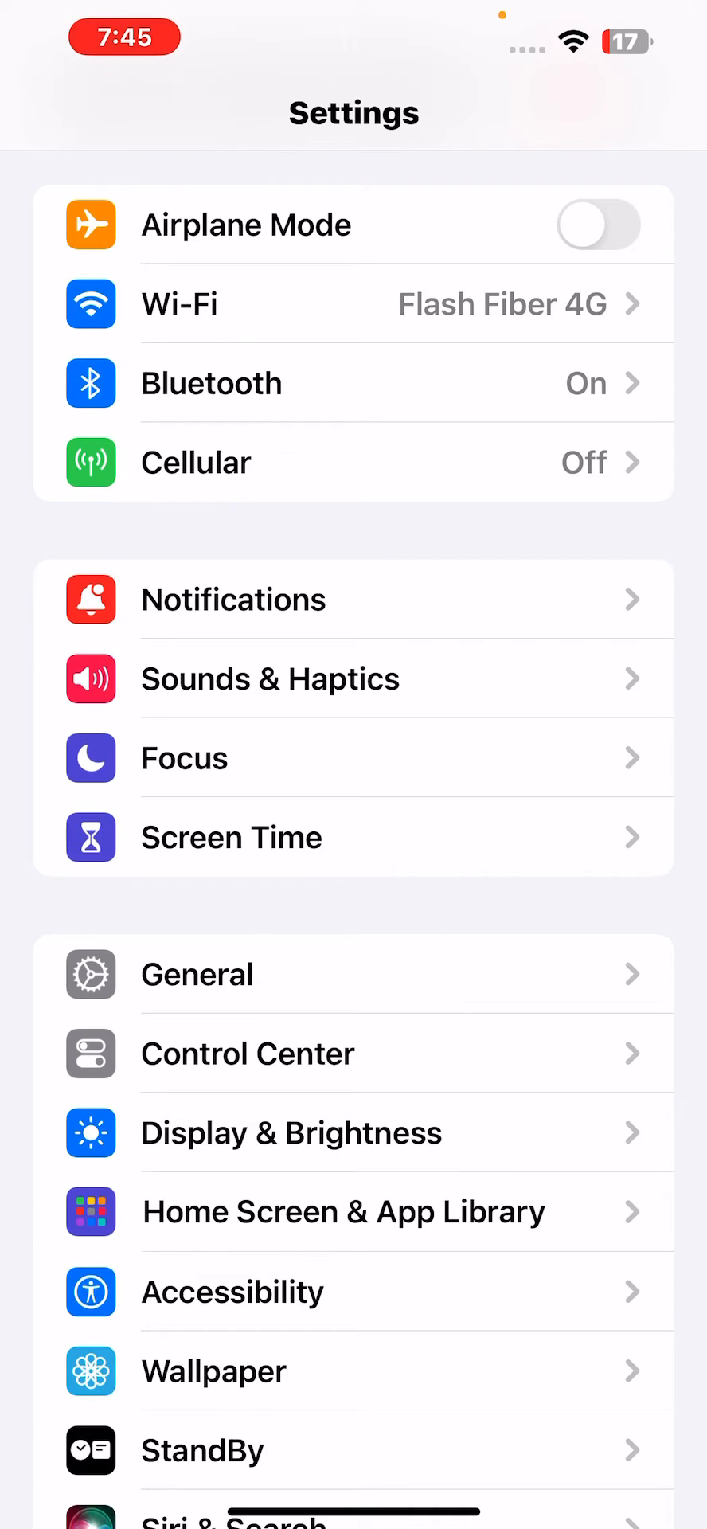
pyautogui.click(231, 837)
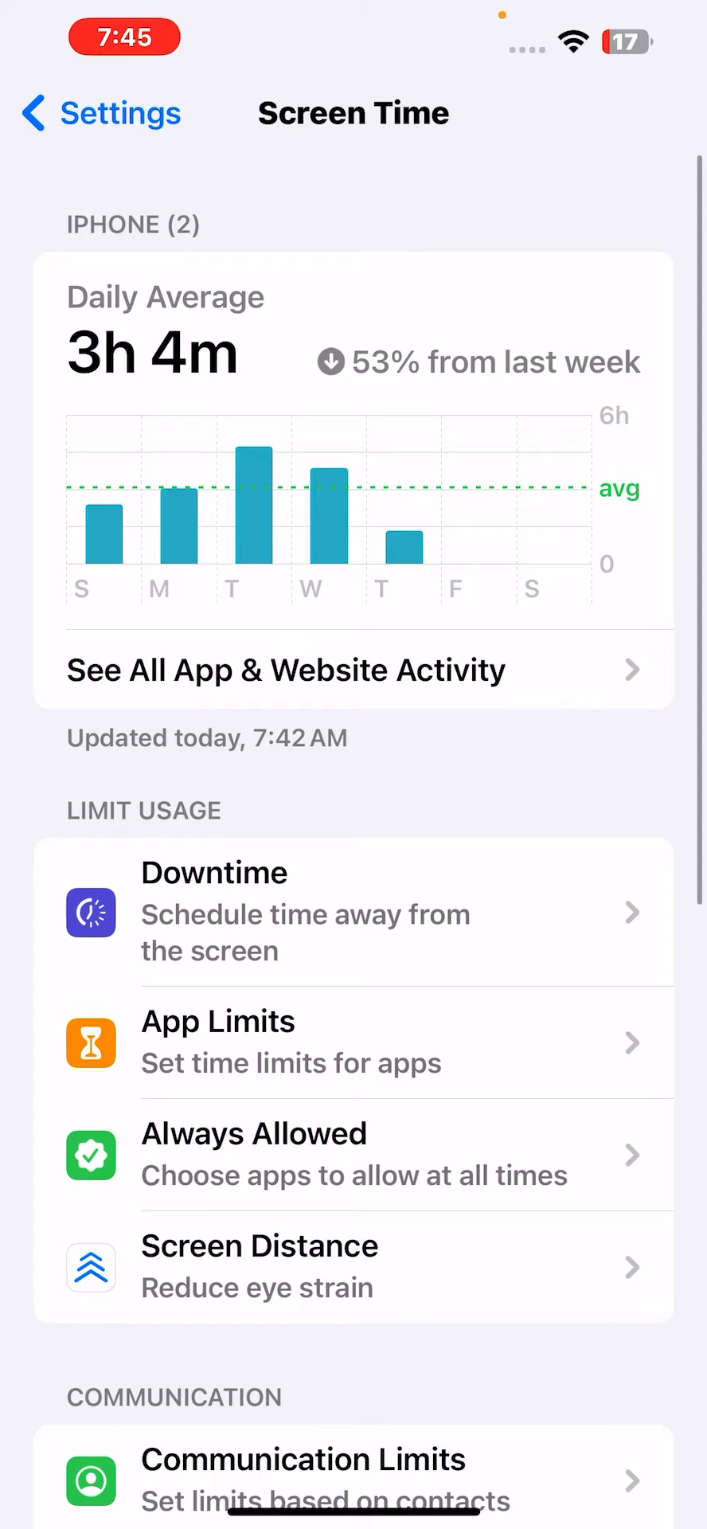
# Open Content & Privacy Restrictions from the bottom of the Screen Time page.
pyautogui.scroll(-3)
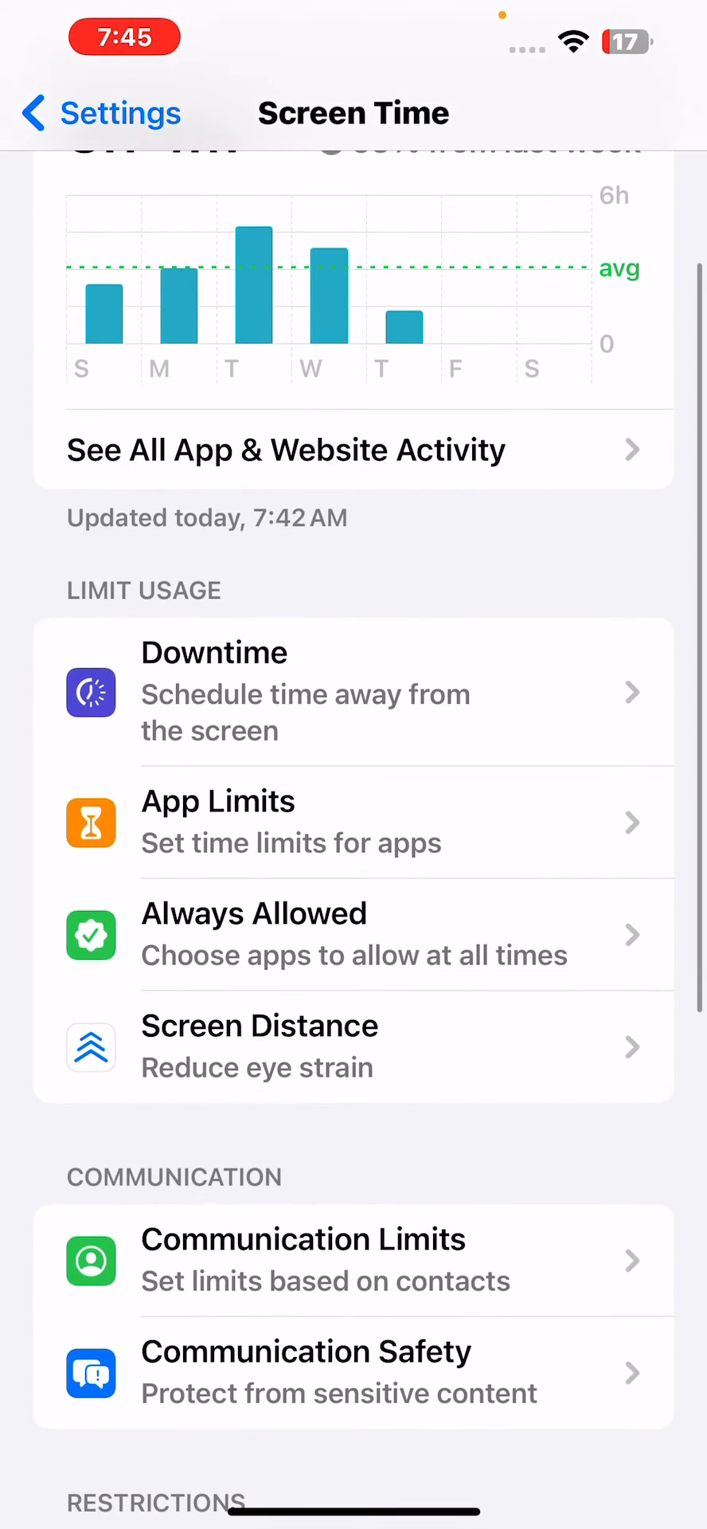
pyautogui.scroll(-3)
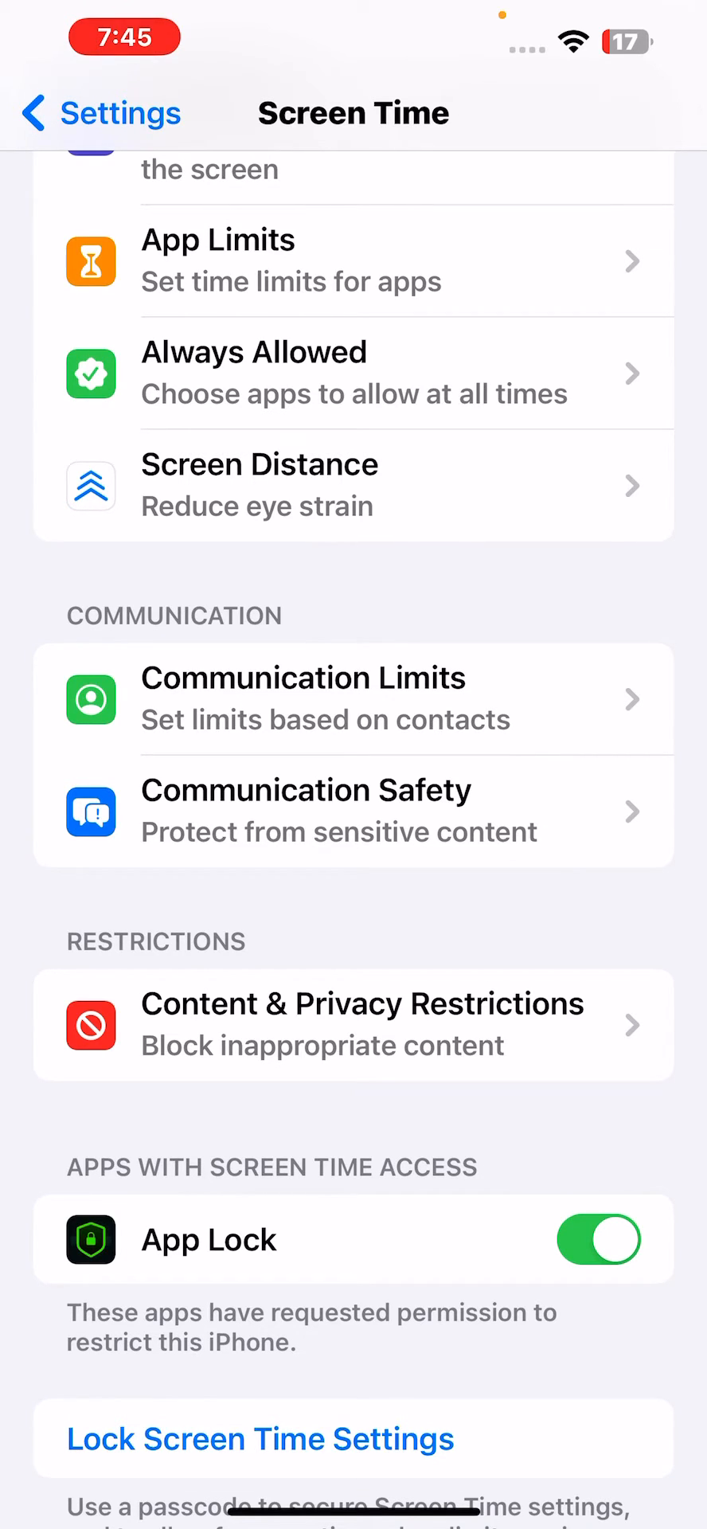
pyautogui.click(353, 1025)
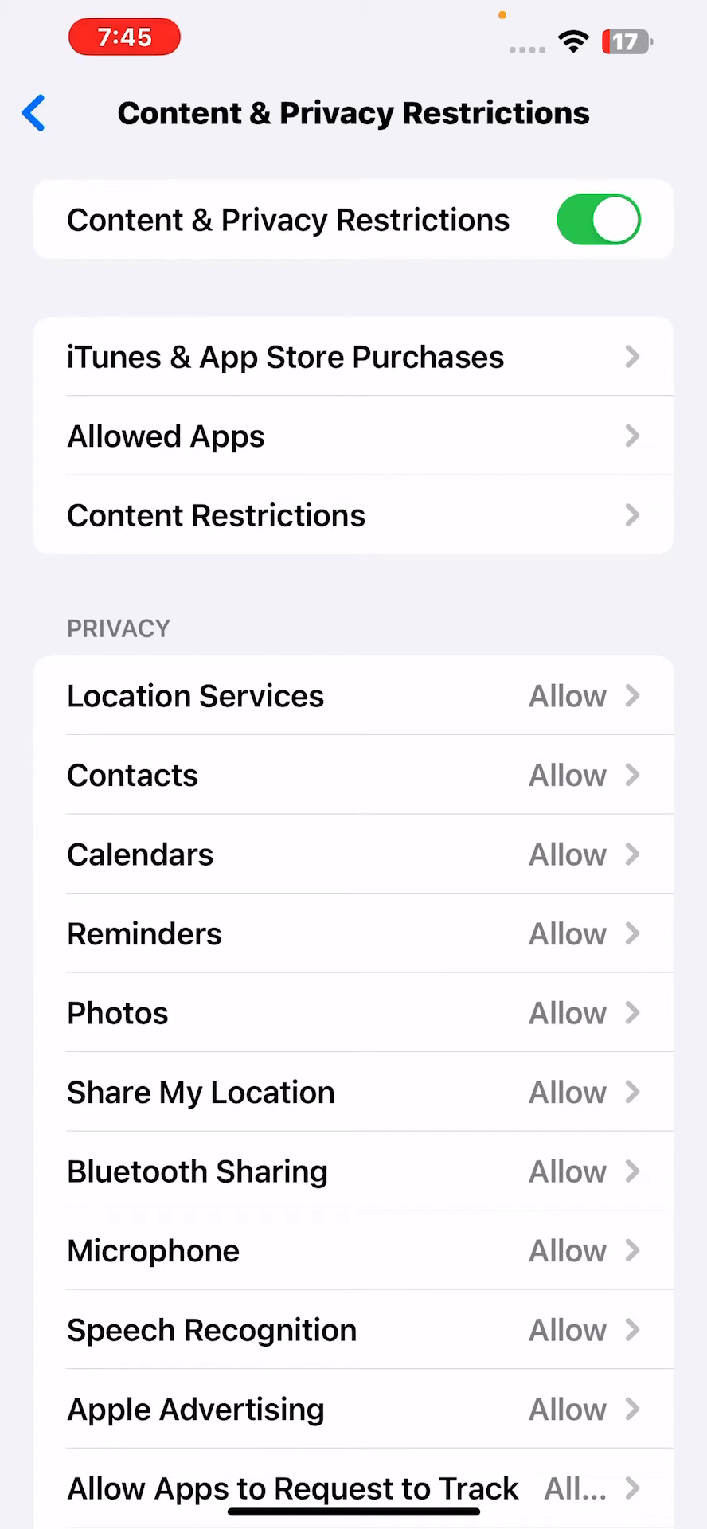
# Open the Account Changes restriction under Allow Changes, then relaunch Settings from Home.
pyautogui.scroll(-3)
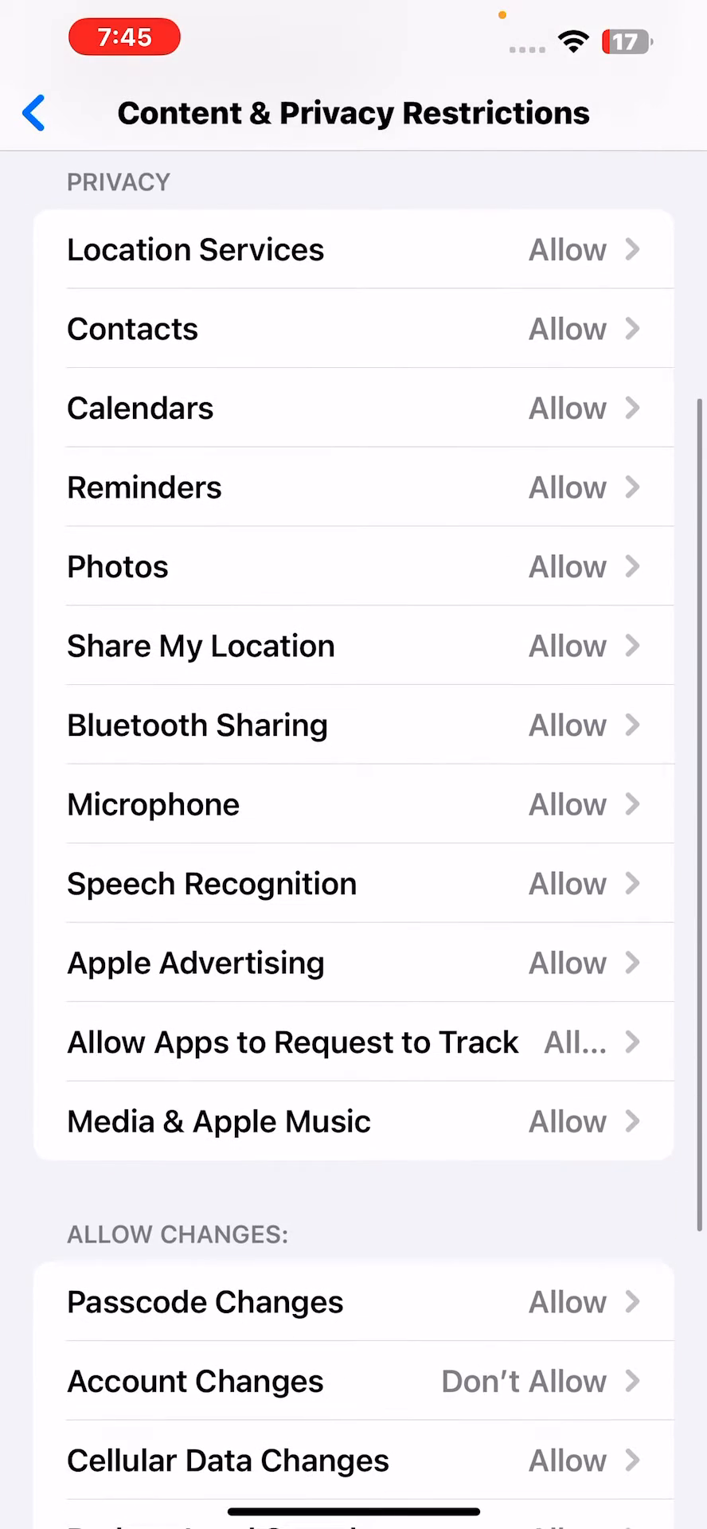
pyautogui.scroll(-3)
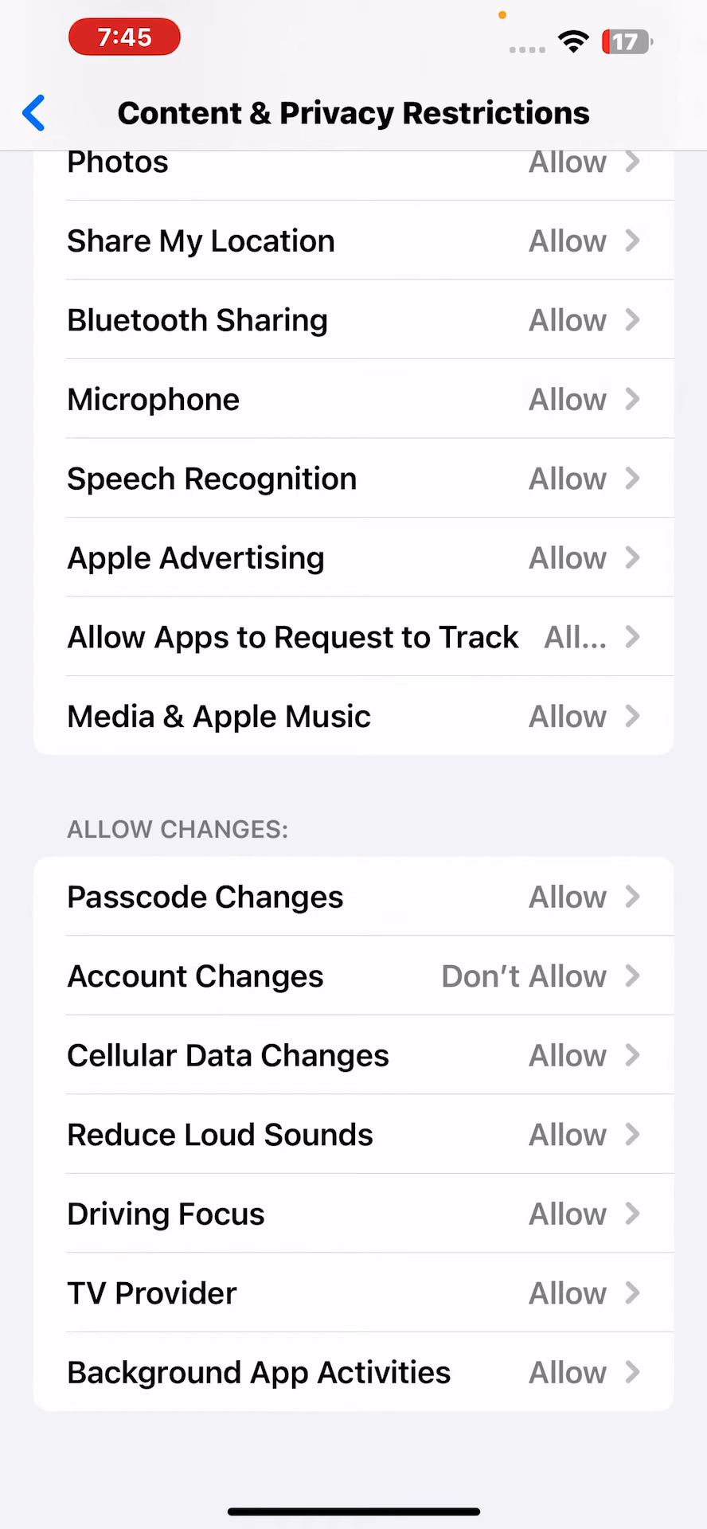
pyautogui.click(196, 975)
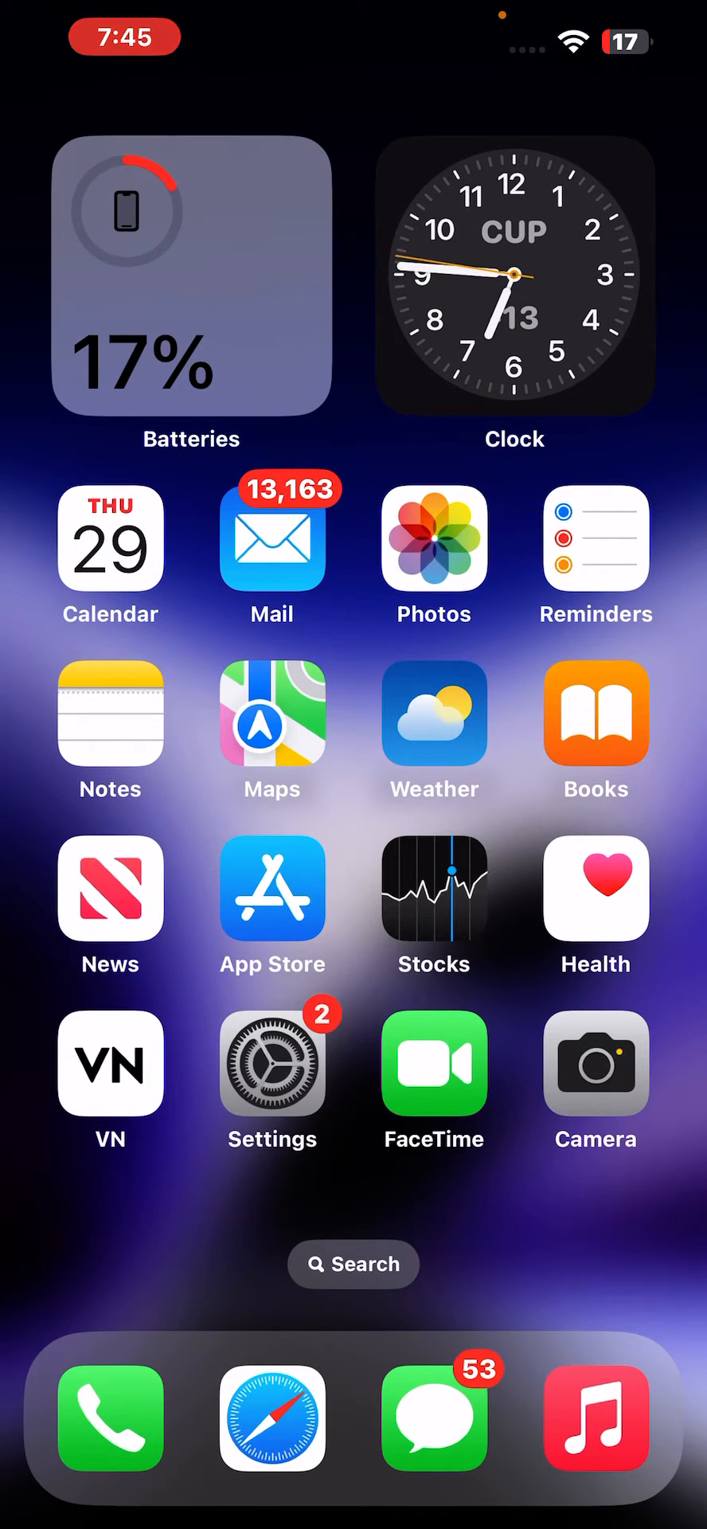
pyautogui.click(271, 1065)
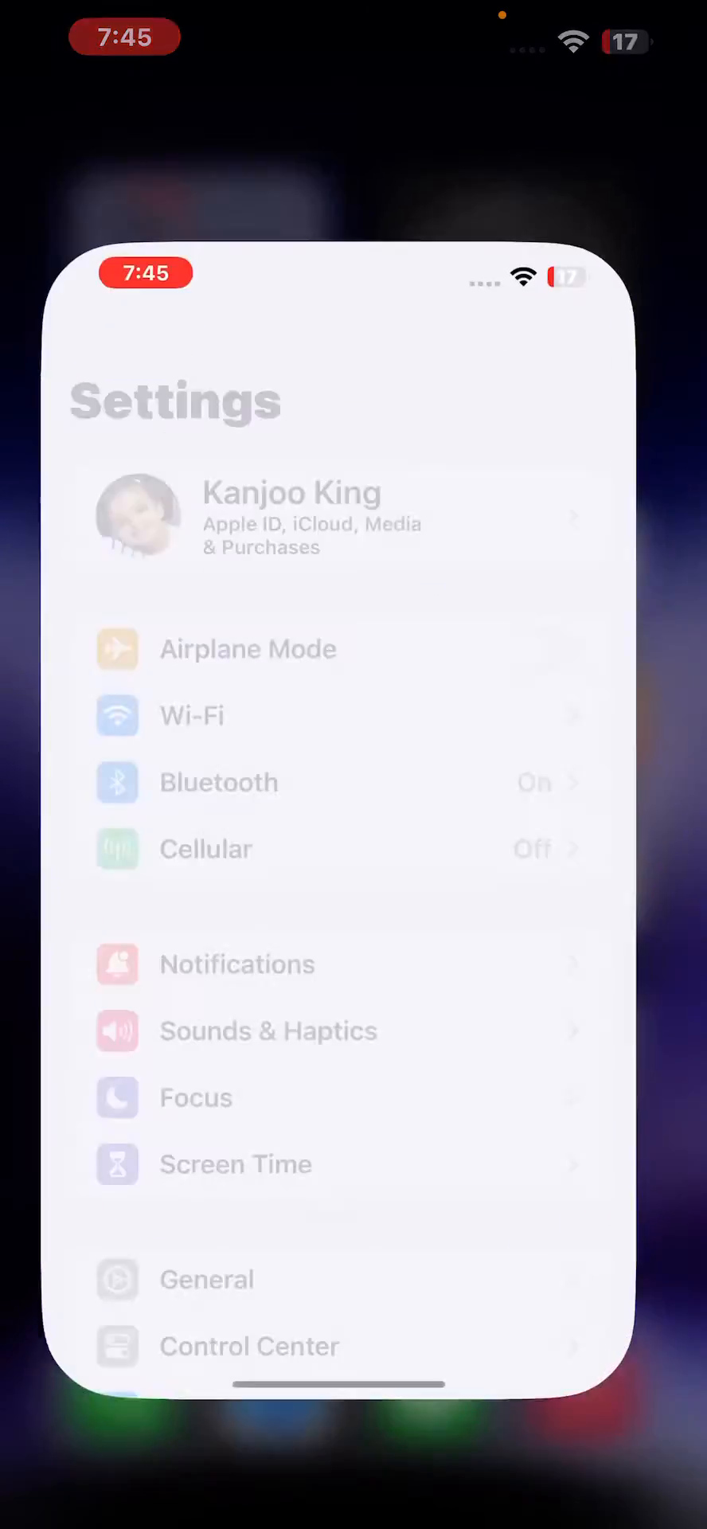